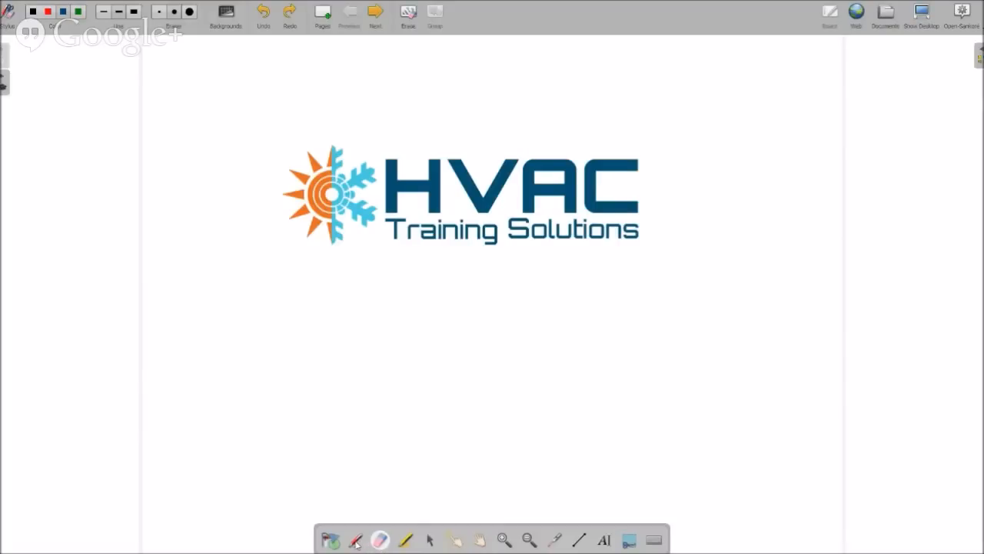
Add the '30 to 45 Minutes' bullet on the Tonight's Topics slide, then advance to the Heat slide
{"action": "left_click", "coordinate": [356, 538]}
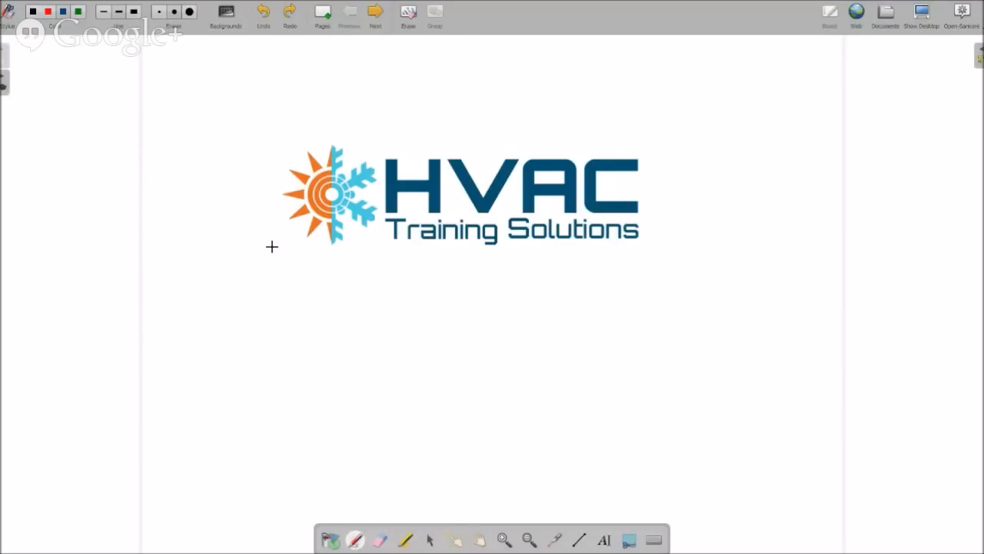
{"action": "left_click", "coordinate": [375, 13]}
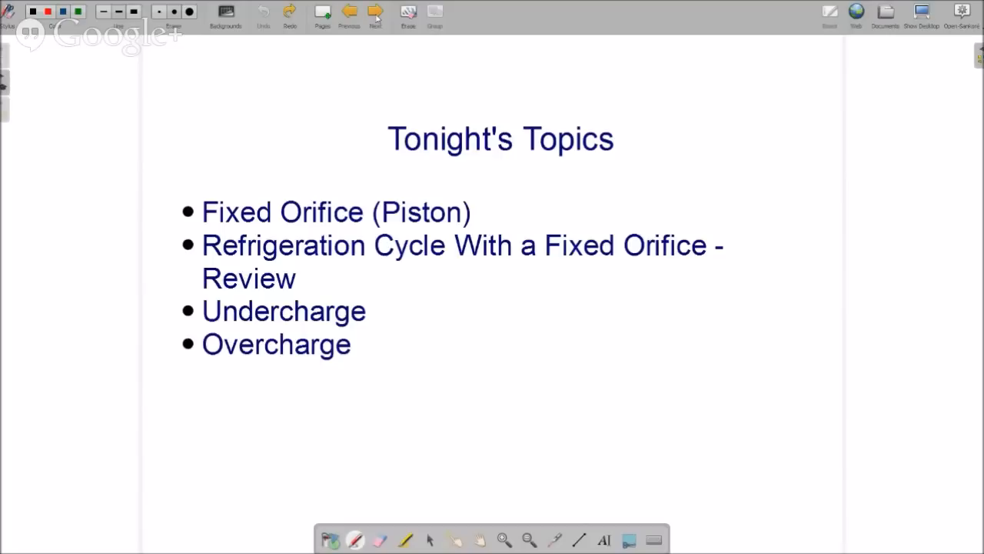
{"action": "type", "text": "30 to 45 Minutes"}
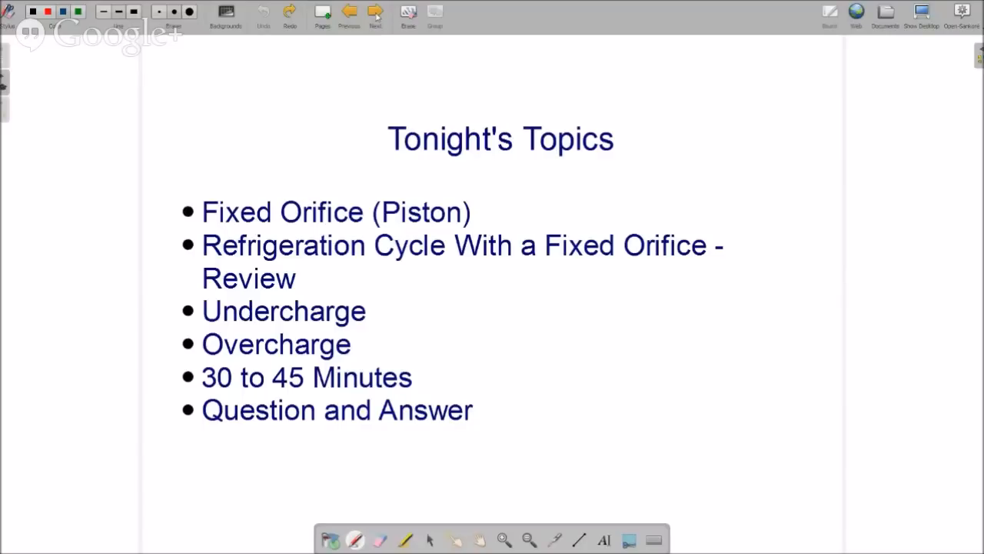
{"action": "left_click", "coordinate": [375, 15]}
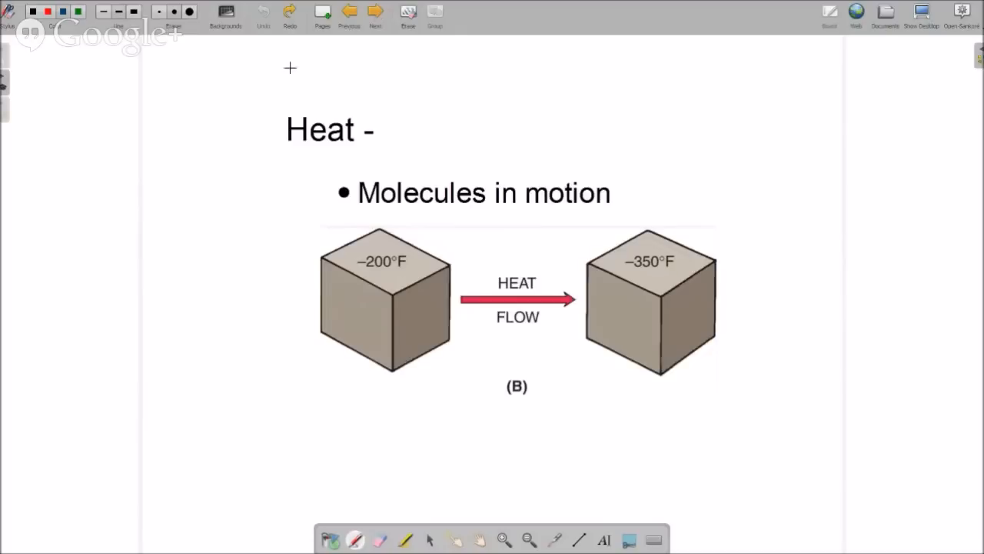
{"action": "mouse_move", "coordinate": [201, 83]}
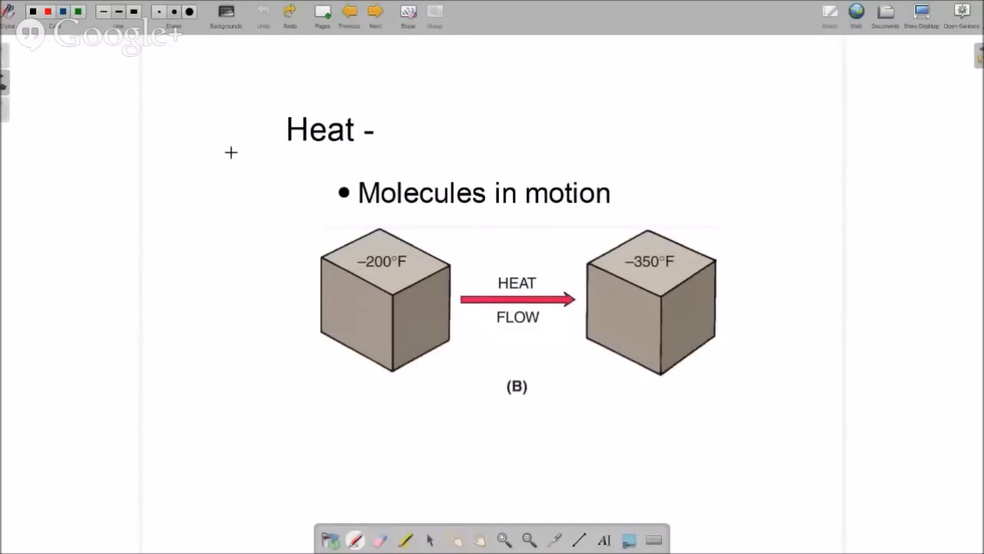
{"action": "mouse_move", "coordinate": [252, 259]}
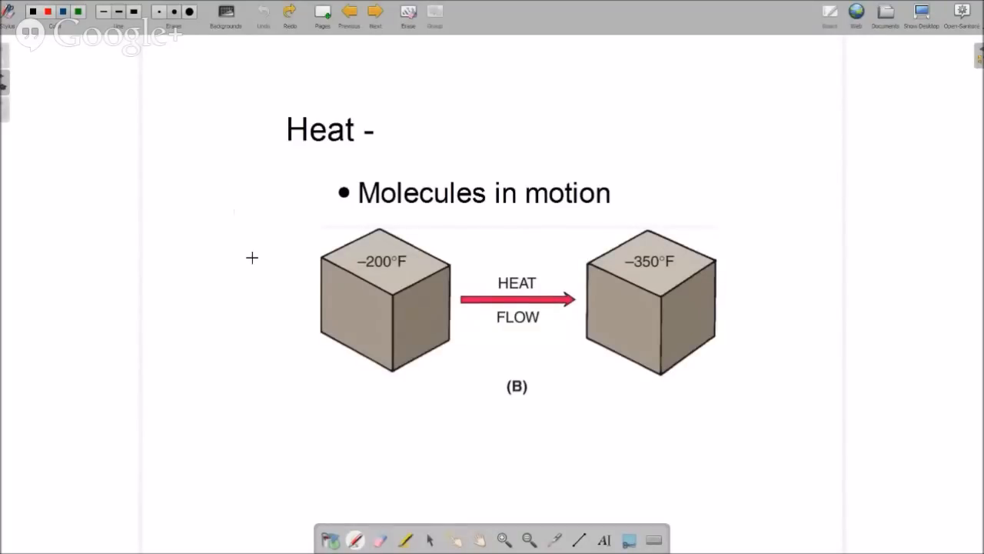
{"action": "mouse_move", "coordinate": [366, 308]}
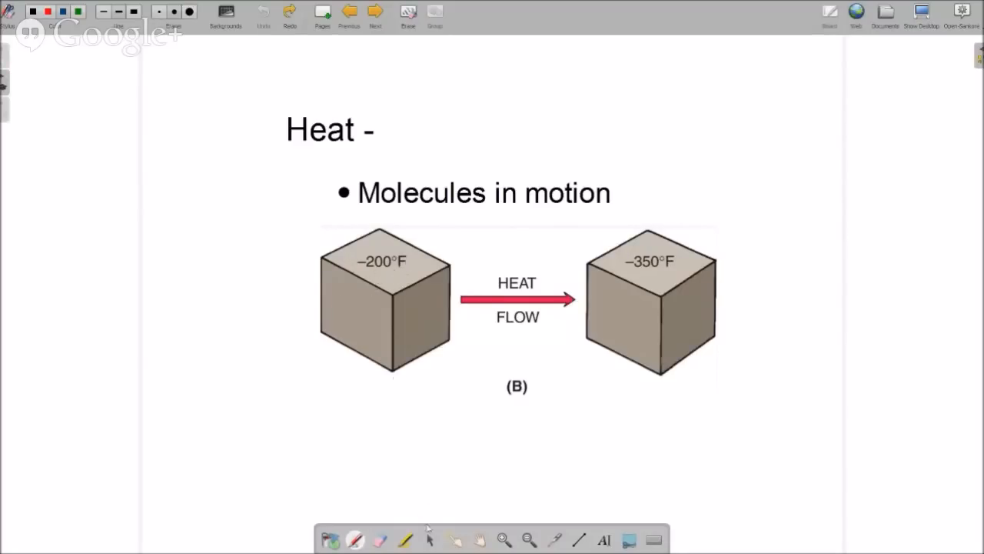
Underline the −200°F reading on the left cube with the pen
{"action": "left_click_drag", "start_coordinate": [388, 253], "coordinate": [412, 280]}
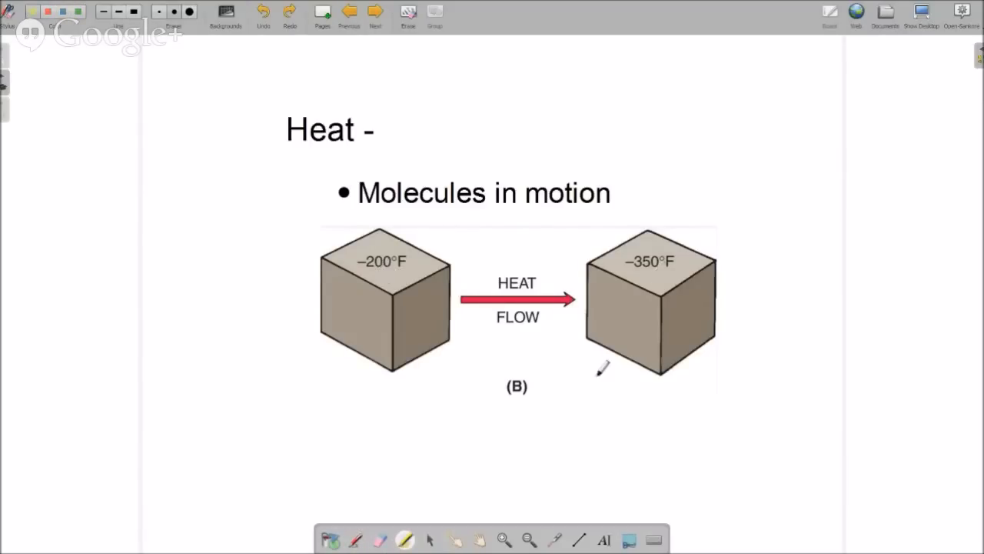
{"action": "mouse_move", "coordinate": [612, 432]}
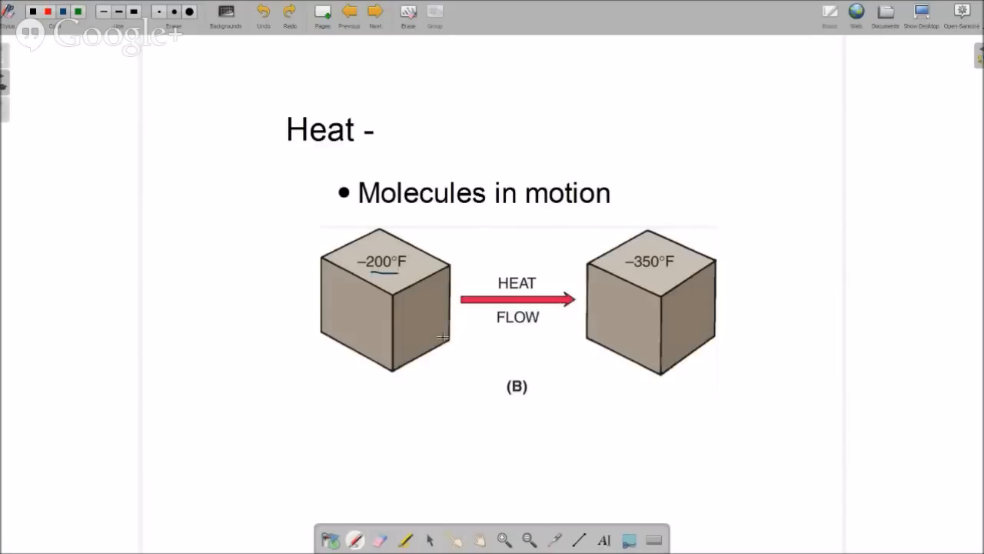
{"action": "mouse_move", "coordinate": [486, 273]}
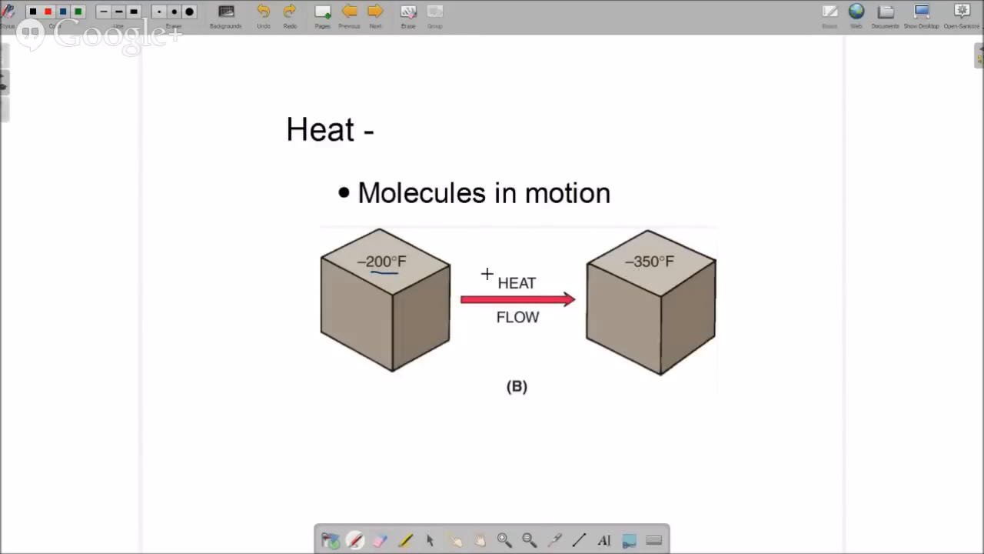
{"action": "mouse_move", "coordinate": [646, 272]}
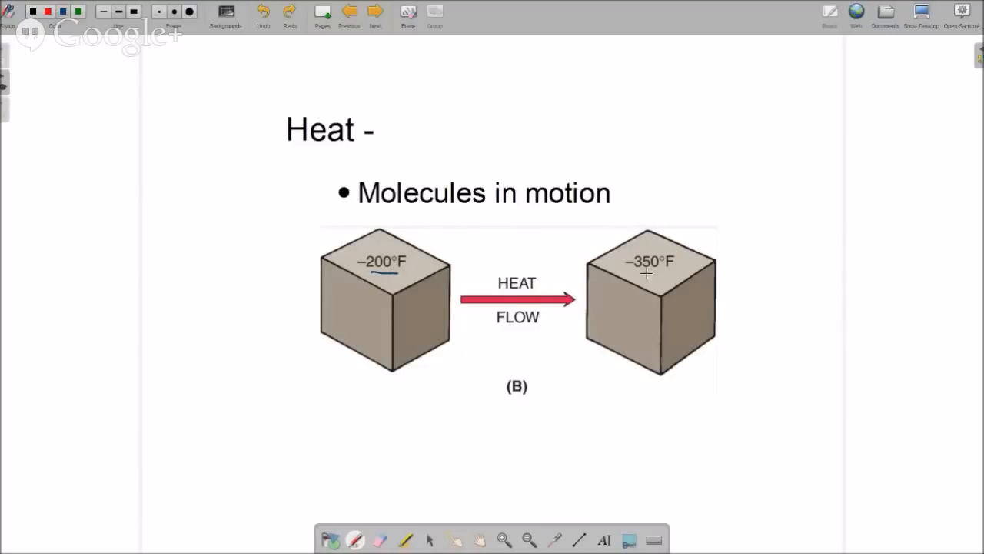
{"action": "mouse_move", "coordinate": [638, 270]}
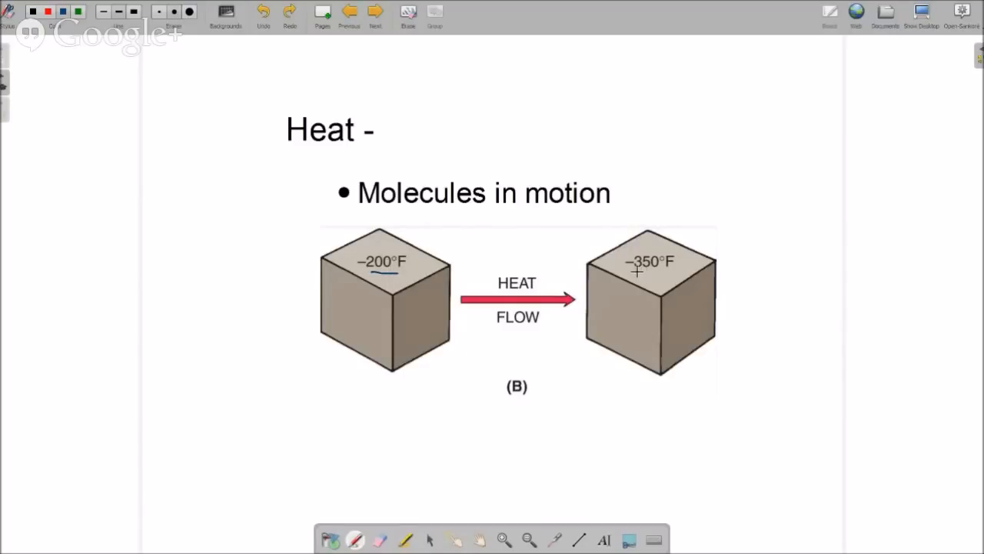
{"action": "mouse_move", "coordinate": [429, 283]}
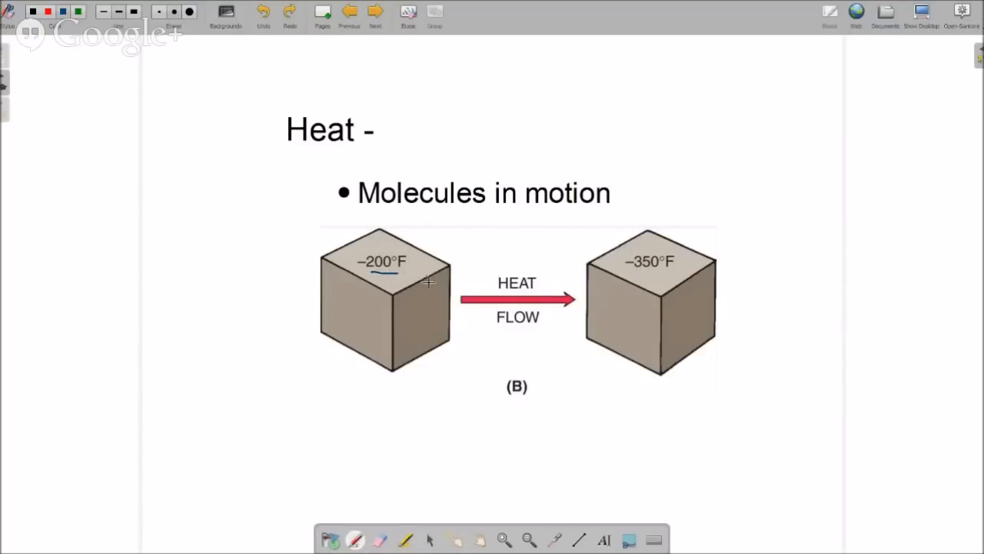
{"action": "mouse_move", "coordinate": [398, 273]}
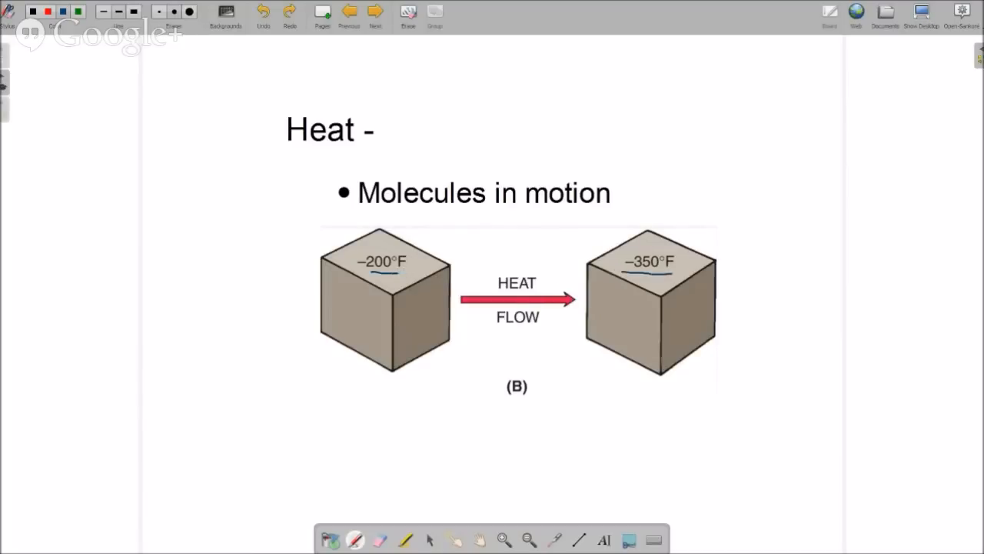
Circle the −350°F reading and underline the 'Molecules in motion' bullet in pen
{"action": "left_click_drag", "start_coordinate": [622, 264], "coordinate": [676, 261]}
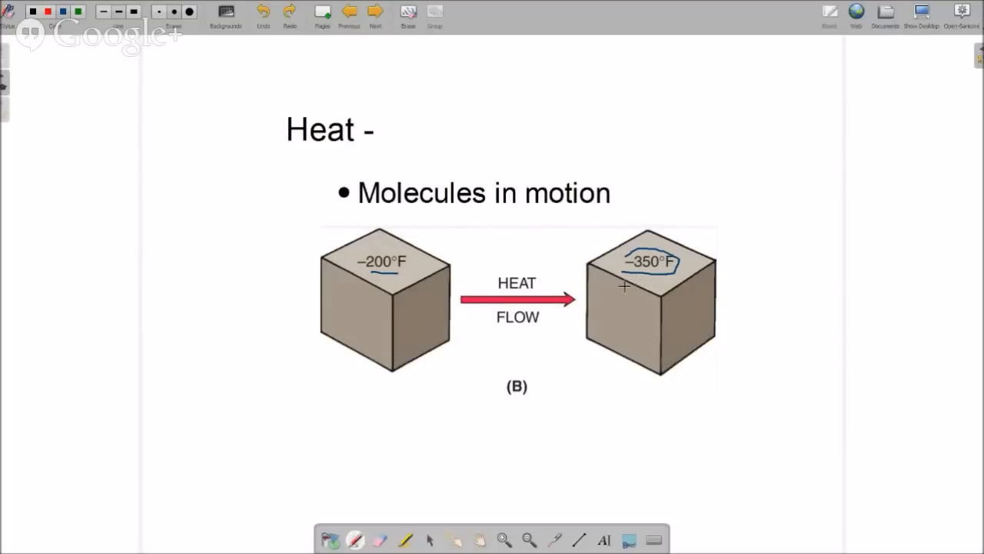
{"action": "left_click_drag", "start_coordinate": [382, 218], "coordinate": [603, 221]}
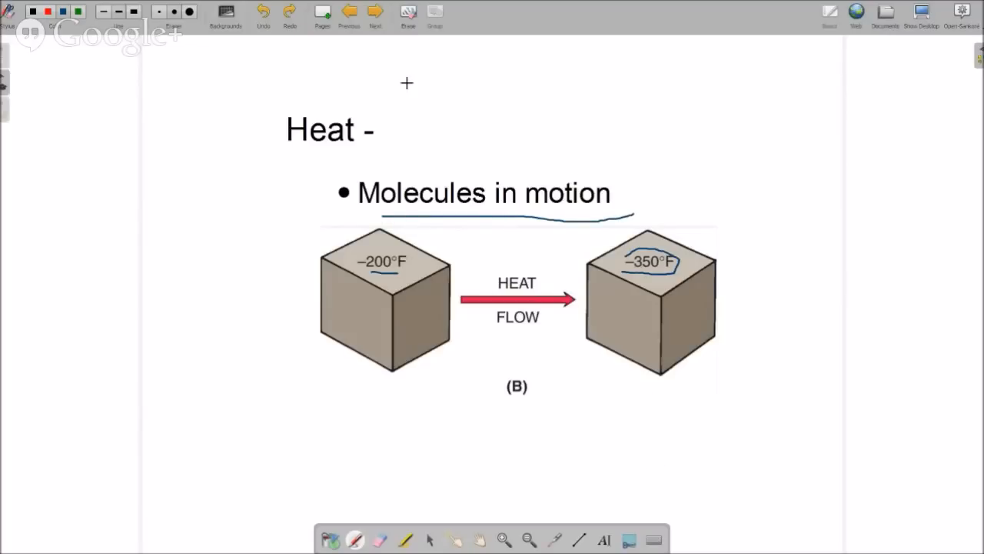
On the Gas Laws slide, underline ATMOSPHERIC PRESSURE and mark the air entering the left cylinder, then move to Sensible Heat
{"action": "left_click", "coordinate": [375, 13]}
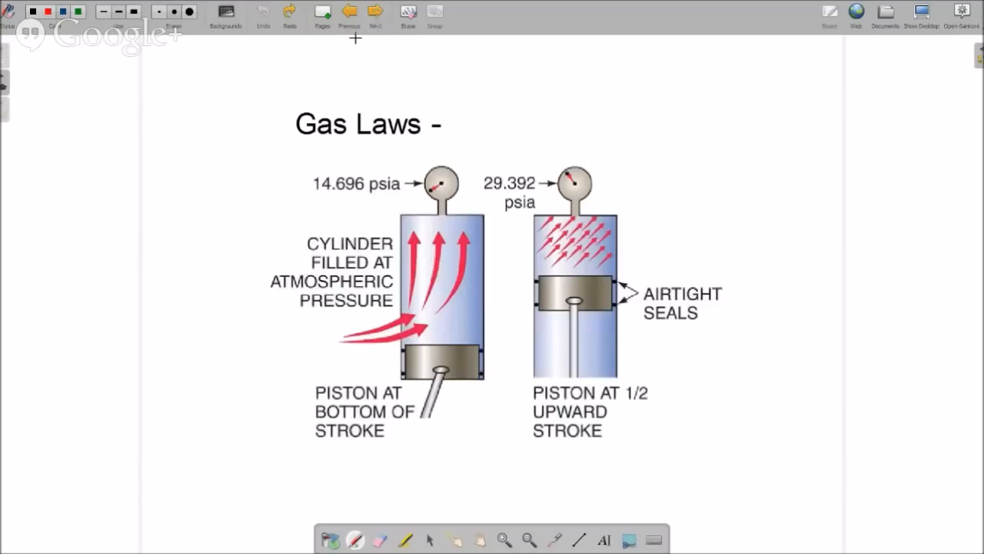
{"action": "mouse_move", "coordinate": [226, 114]}
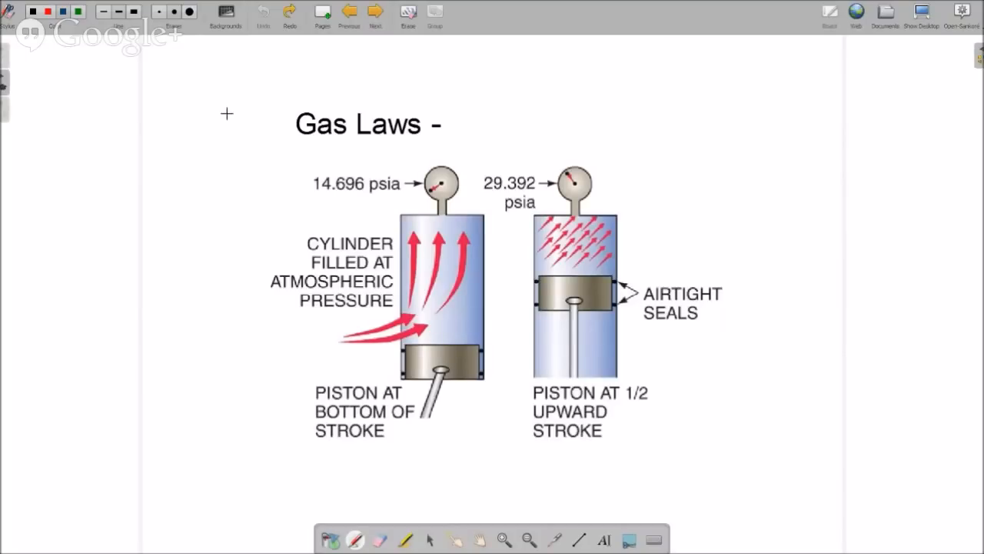
{"action": "mouse_move", "coordinate": [465, 240]}
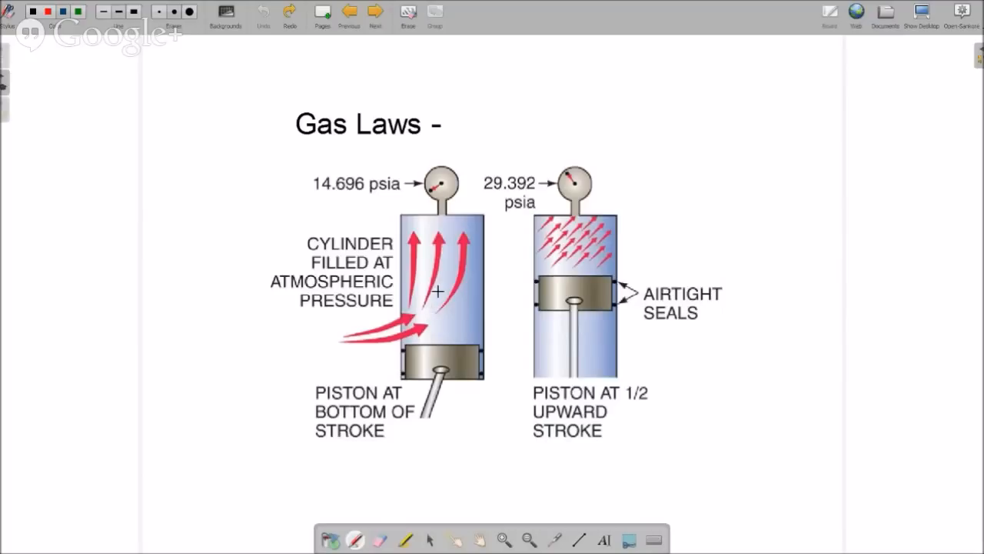
{"action": "mouse_move", "coordinate": [335, 376]}
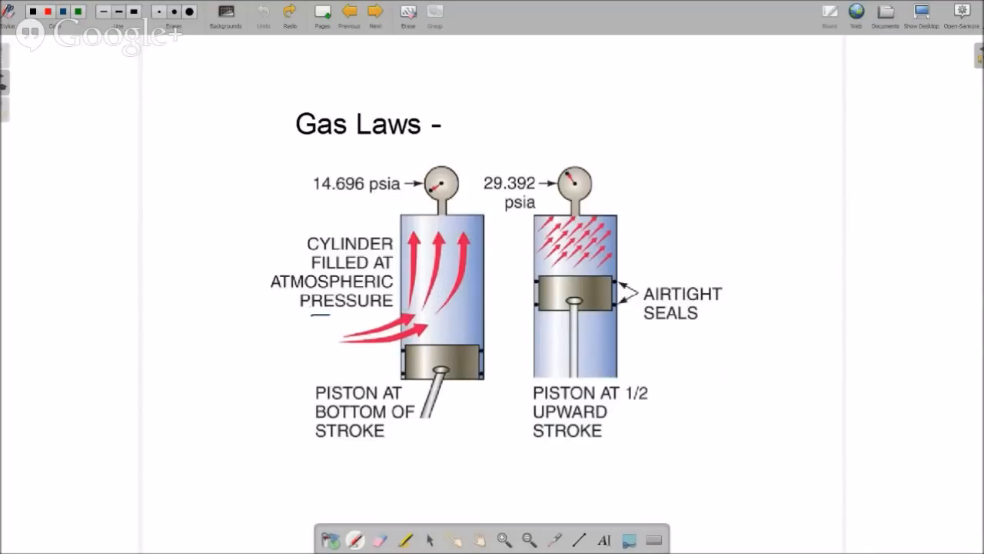
{"action": "left_click_drag", "start_coordinate": [307, 315], "coordinate": [415, 310]}
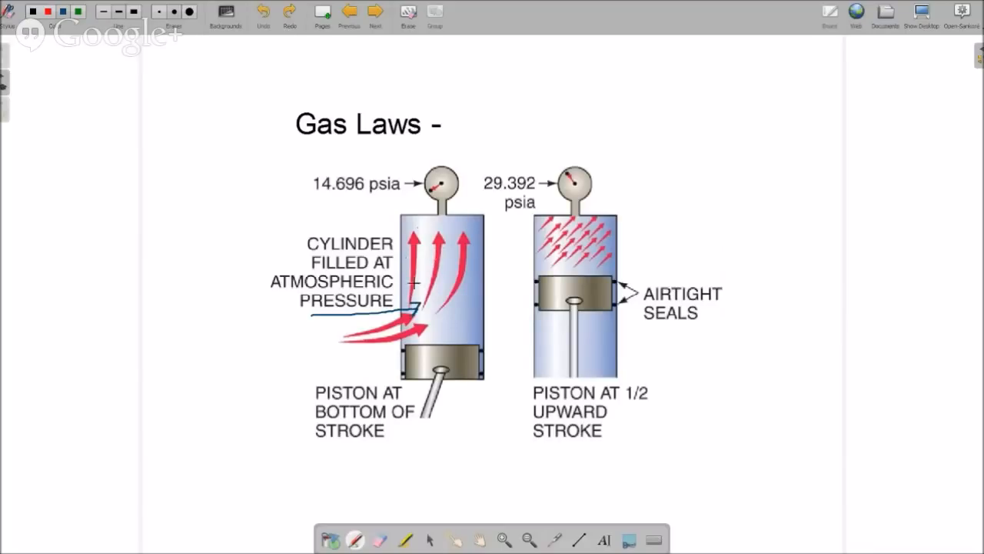
{"action": "mouse_move", "coordinate": [443, 240]}
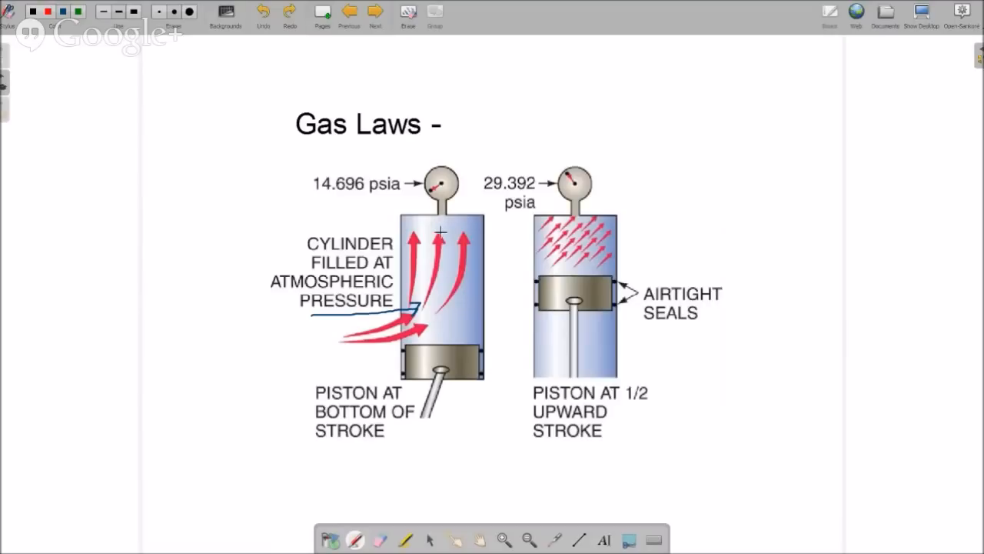
{"action": "left_click_drag", "start_coordinate": [418, 237], "coordinate": [469, 231]}
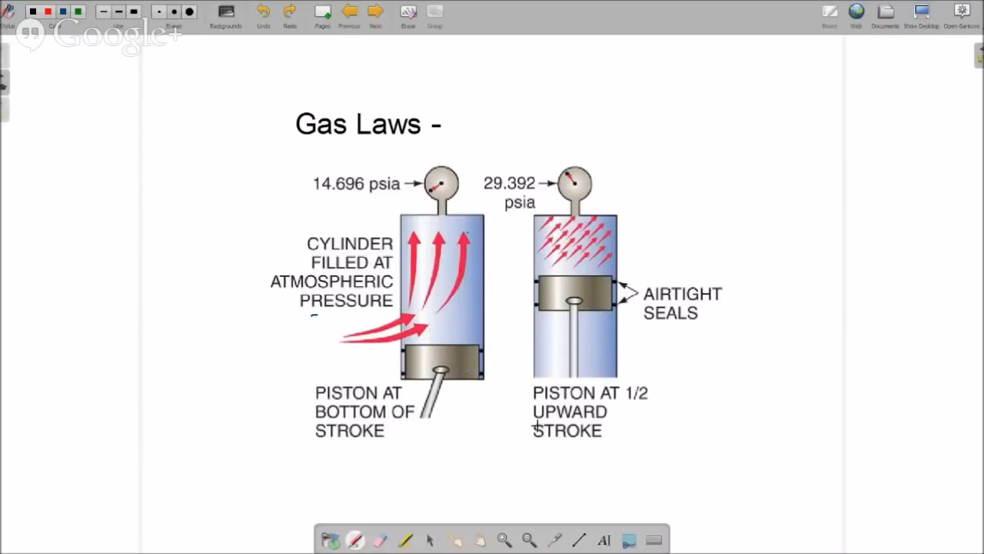
{"action": "left_click", "coordinate": [375, 13]}
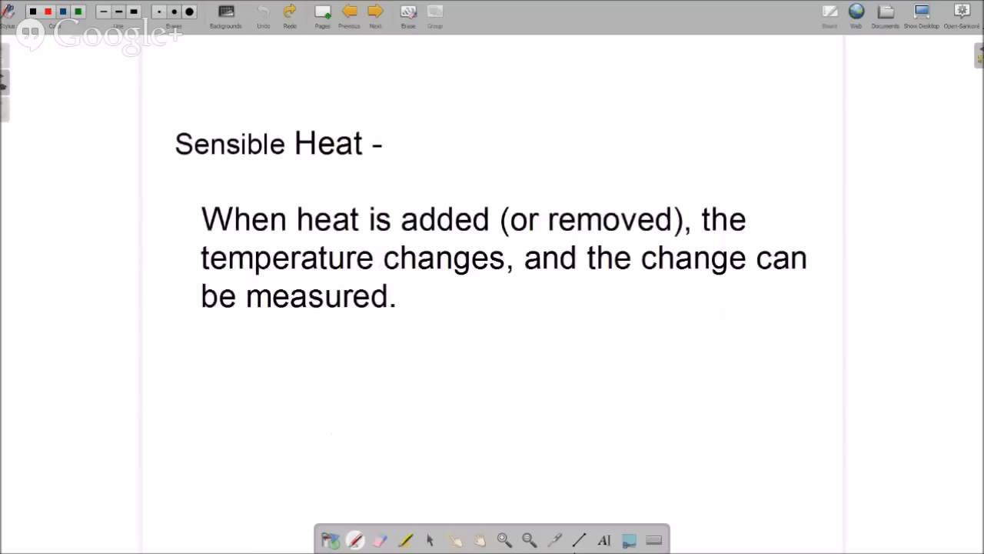